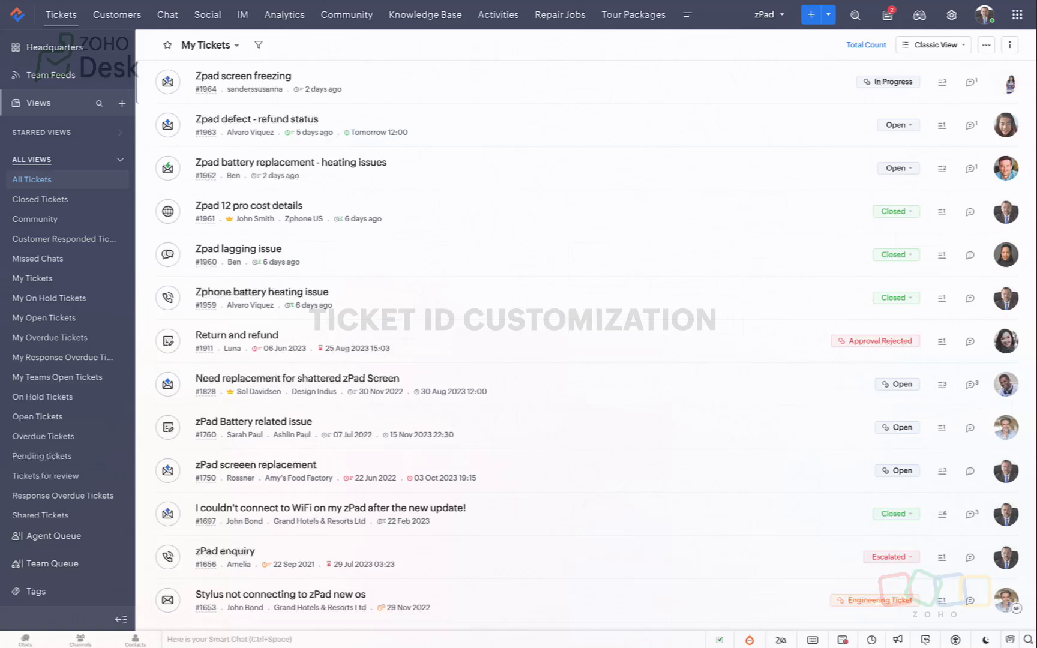
- Open ticket #1968 'Need replacement for shattered zPad Screen' from the ticket list
left_click(281, 45)
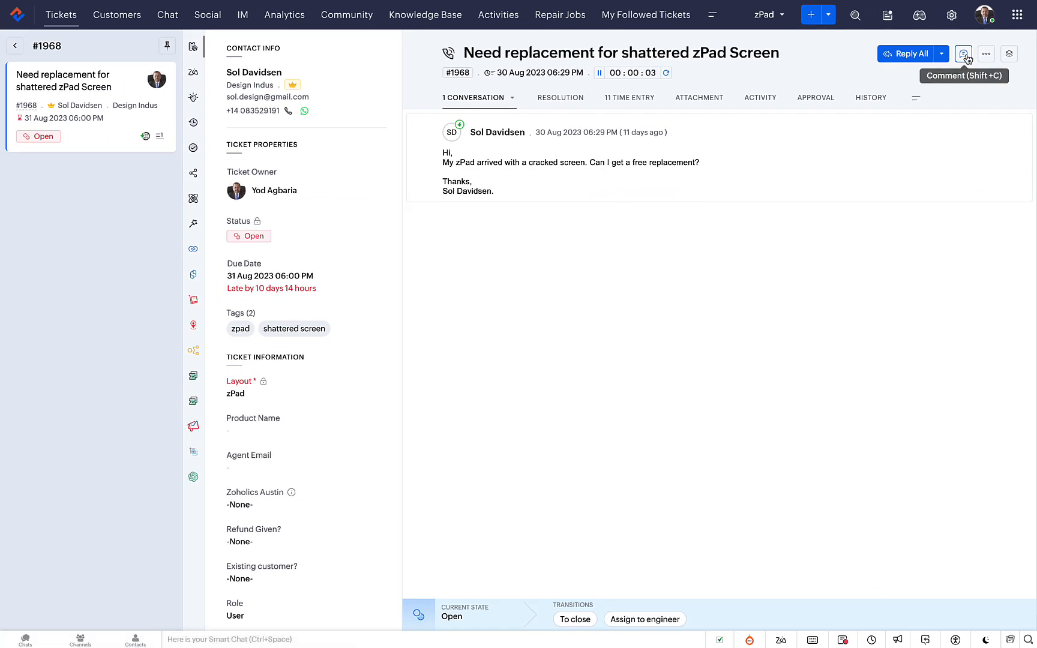
- Add the private comment 'Please refer #1760' linking ticket #1760, then return to the list
left_click(964, 54)
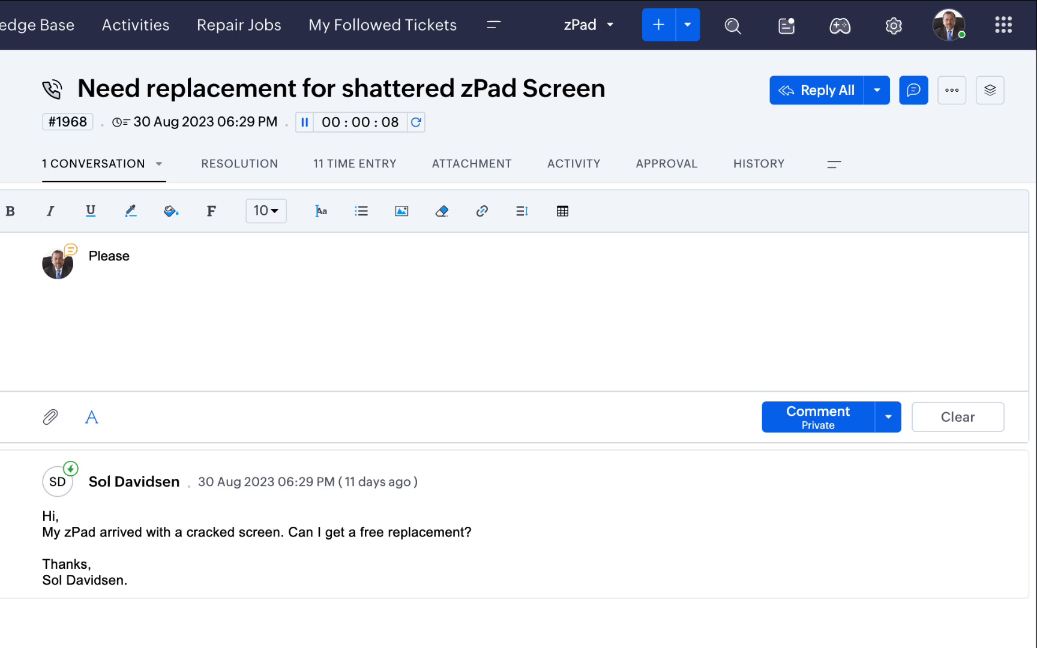
type("refer #17")
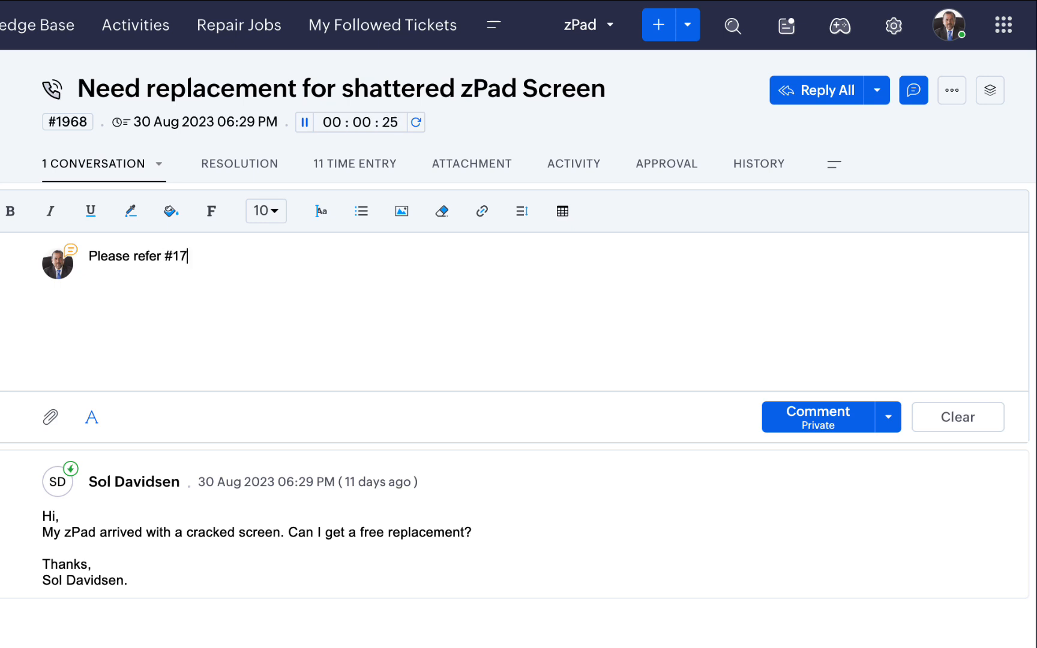
left_click(818, 411)
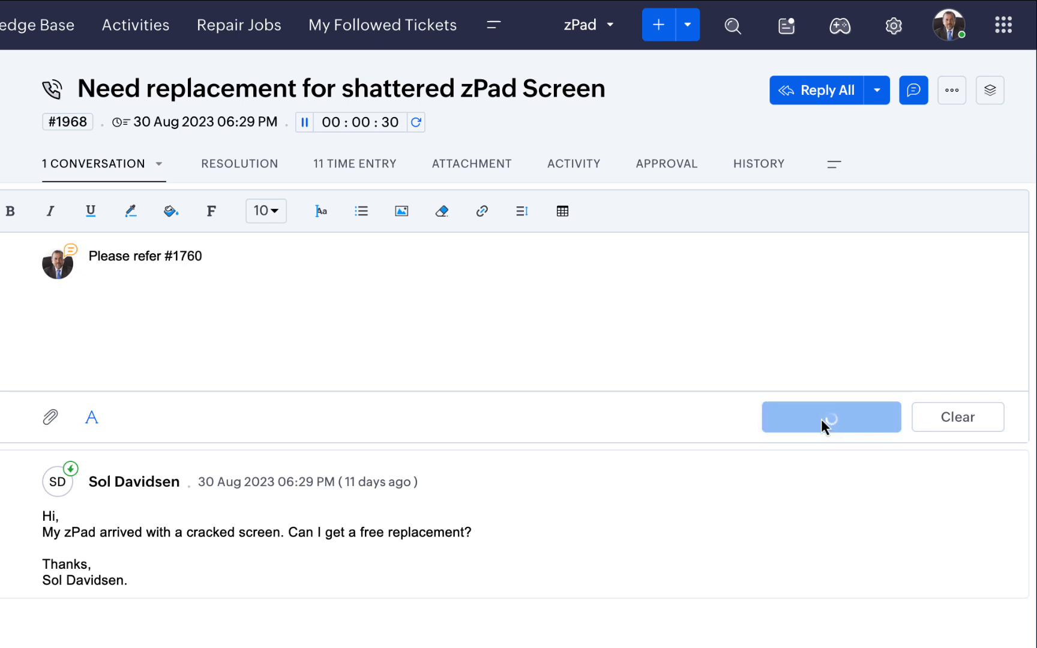
left_click(830, 417)
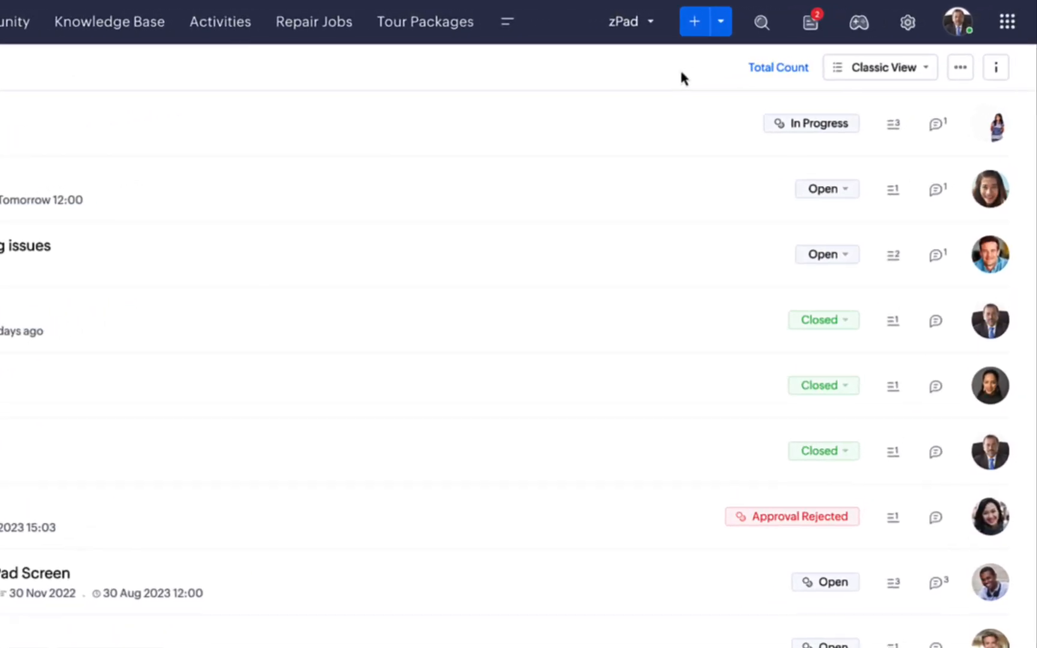
- Reach Ticket ID Configuration in Setup > Customization > General Settings for Tickets
left_click(907, 22)
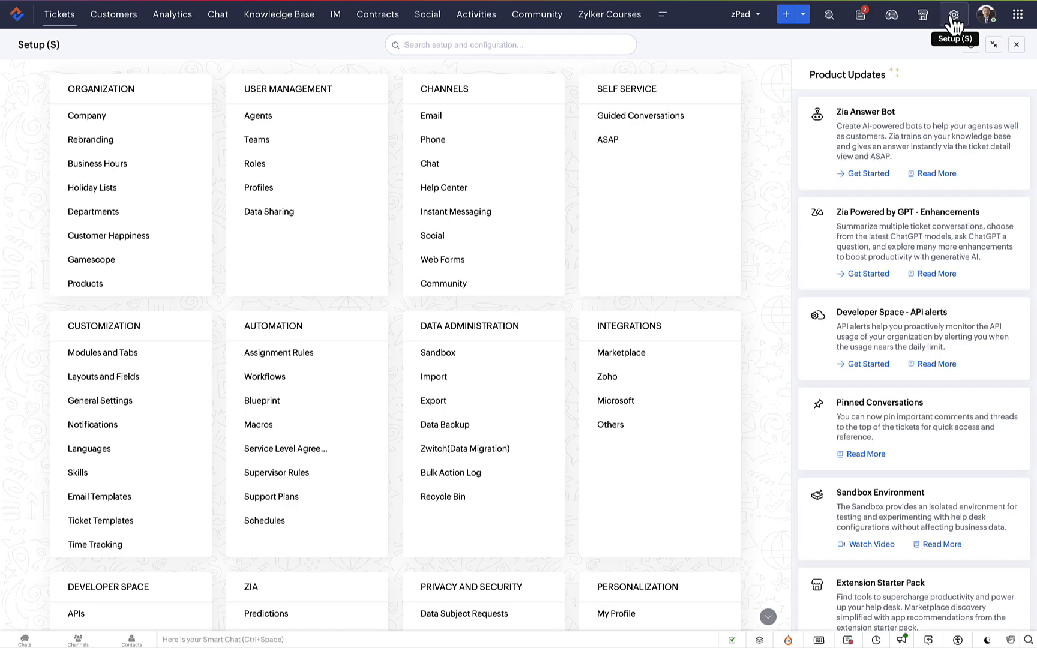
mouse_move(99, 401)
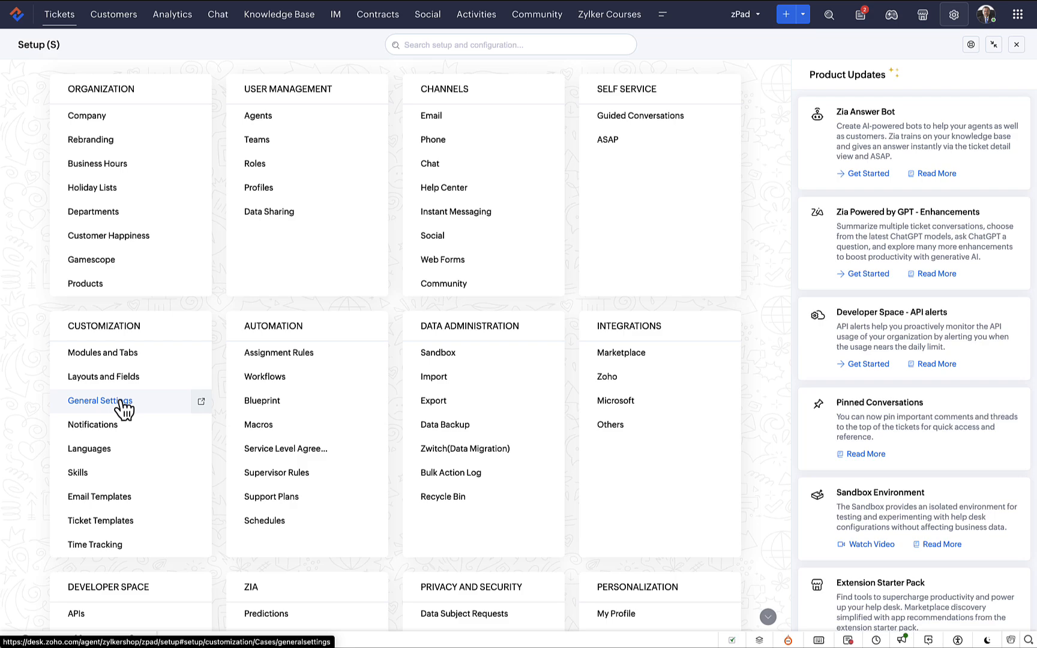
left_click(99, 401)
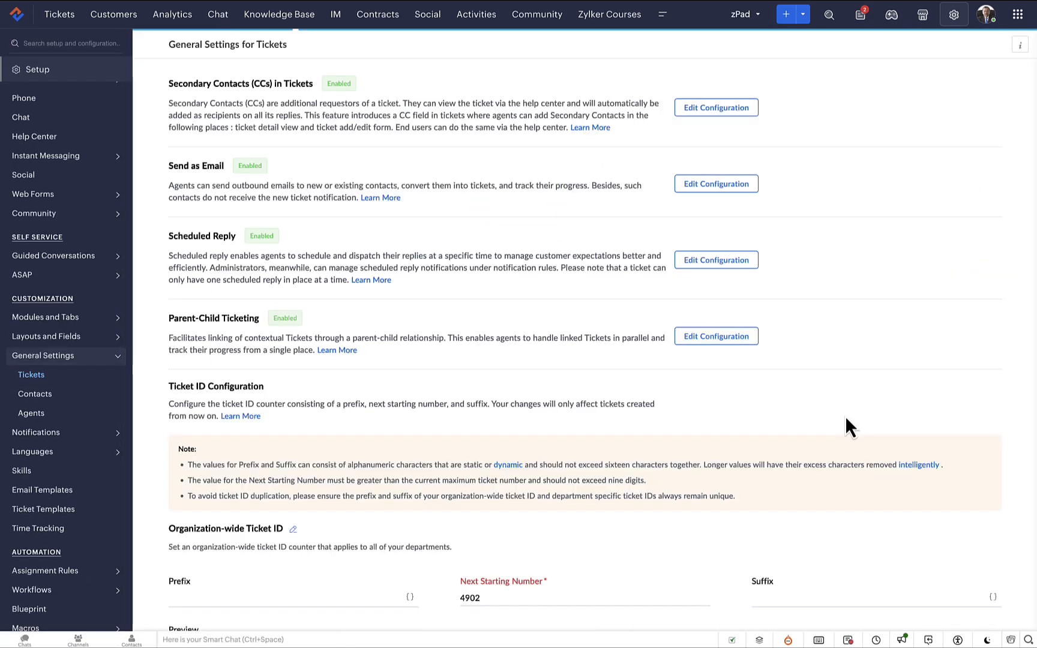
scroll("down", 3)
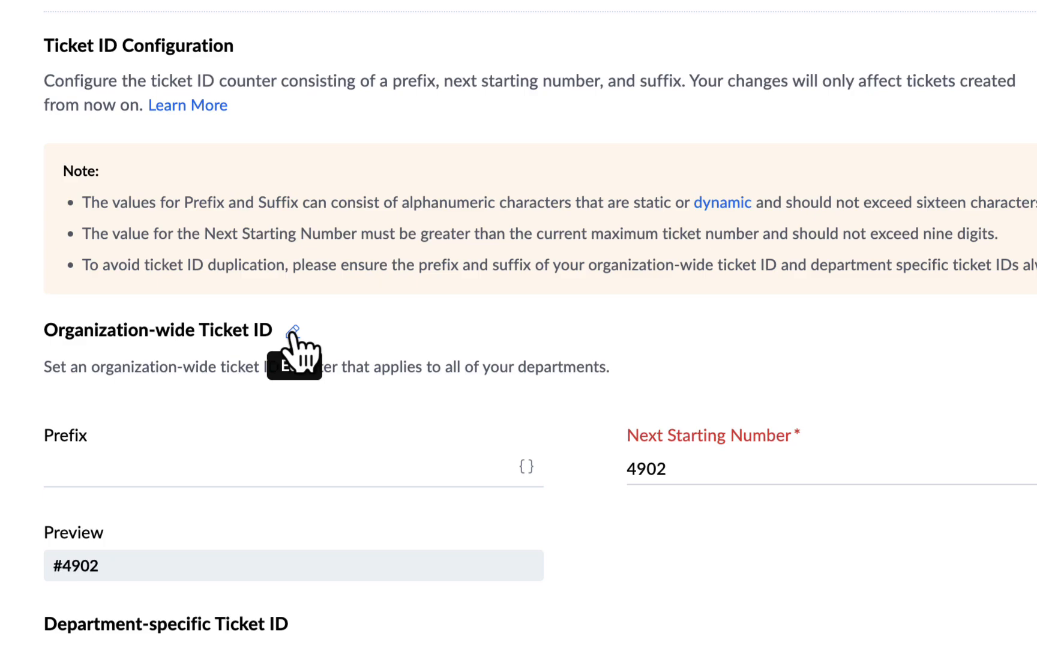
- Save the organization-wide ticket ID prefix as ZYL_, previewing #ZYL_4902
left_click(296, 330)
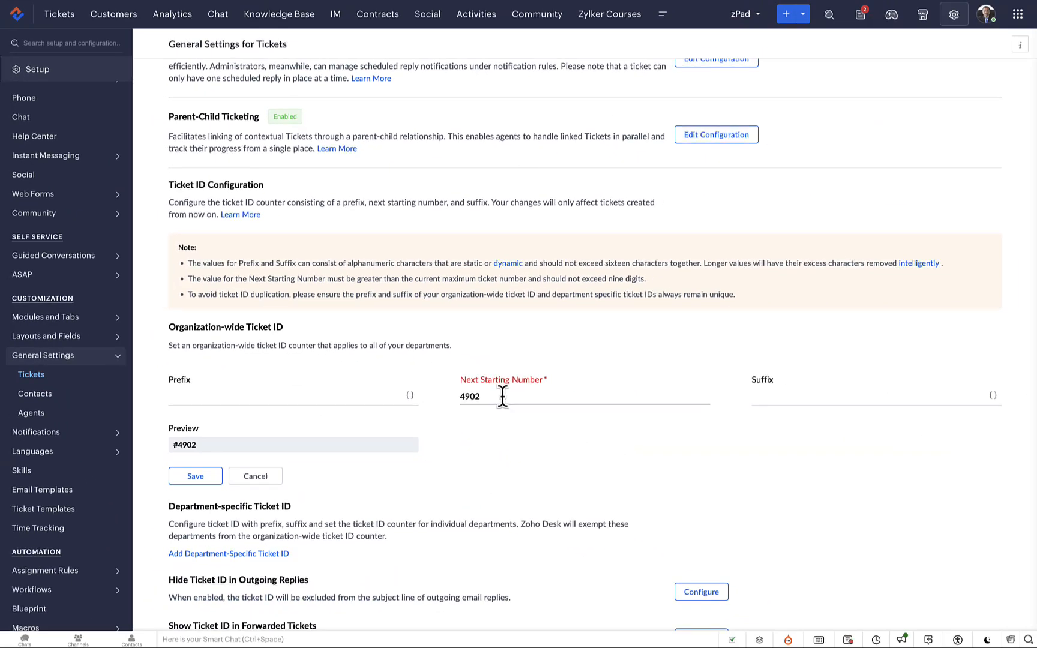
left_click(291, 396)
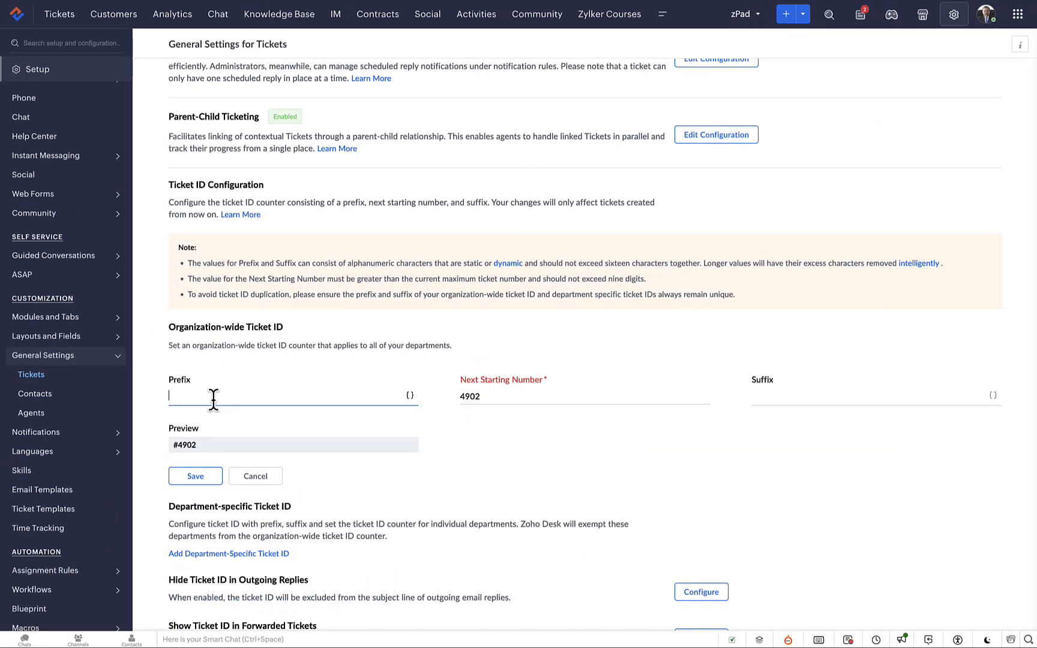
type("ZYL")
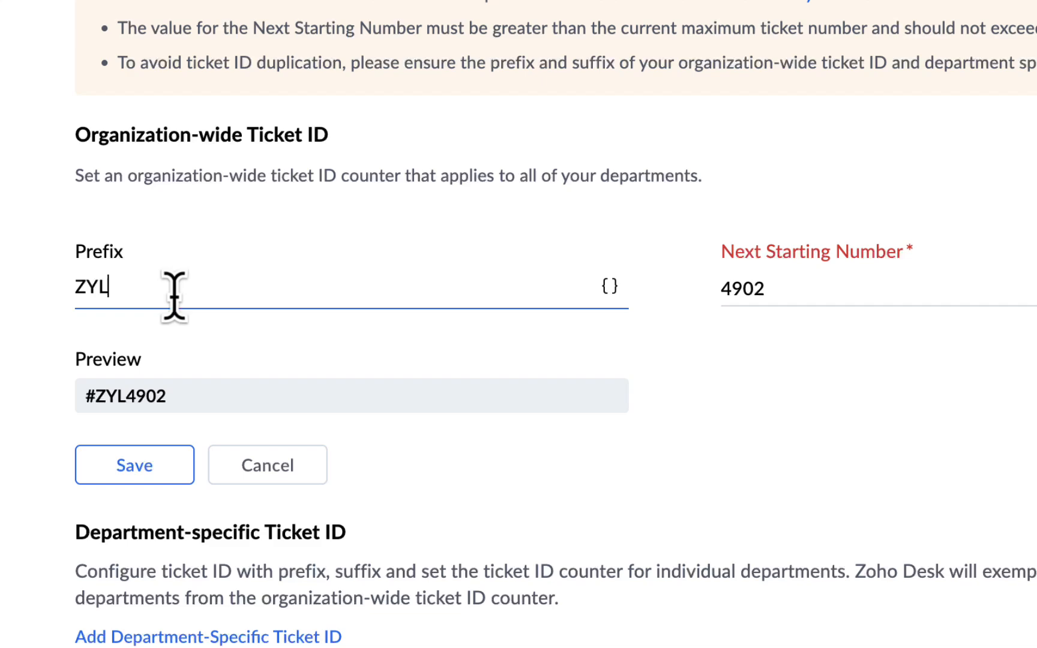
type("_")
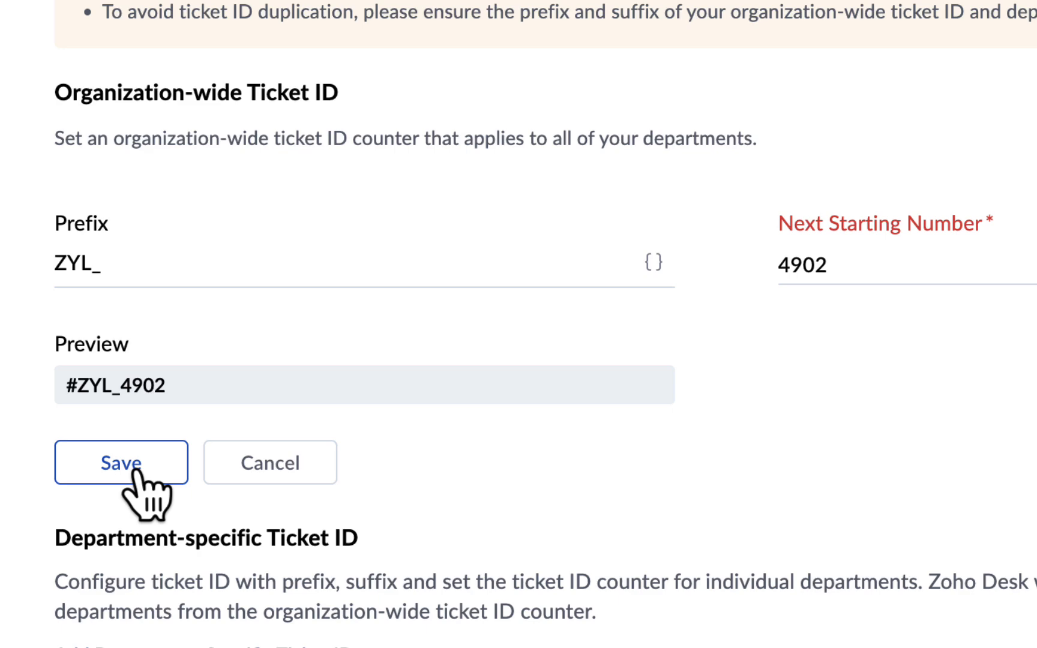
left_click(121, 461)
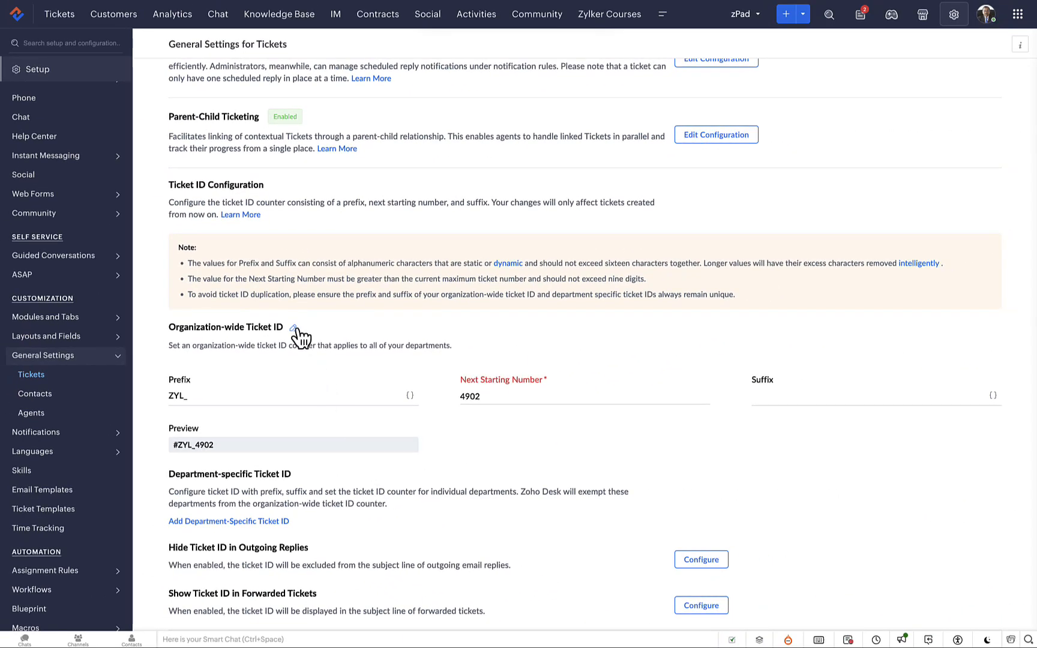
- Save the organization-wide suffix _{{DD}}_{{MM}}, previewing #ZYL_4902_{{DD}}_{{MM}}
left_click(295, 328)
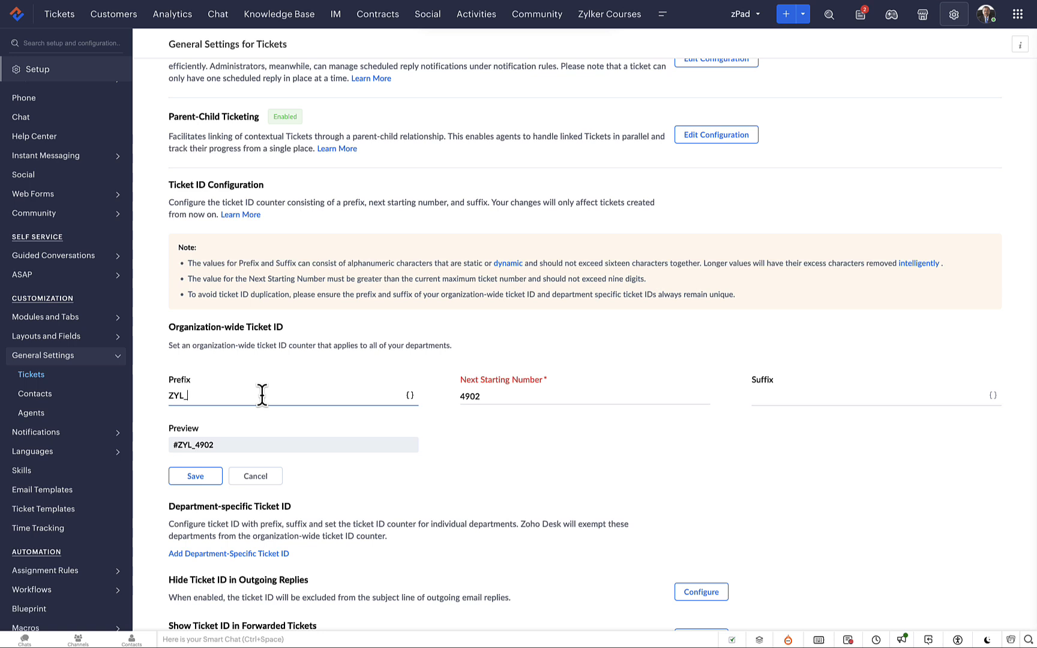
mouse_move(265, 395)
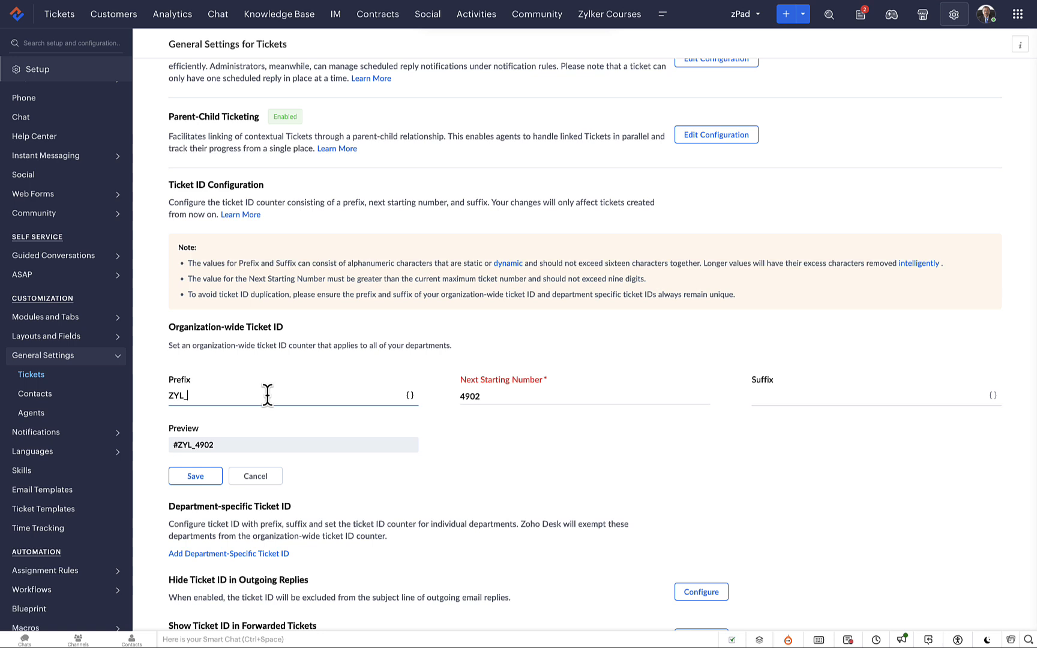
mouse_move(323, 395)
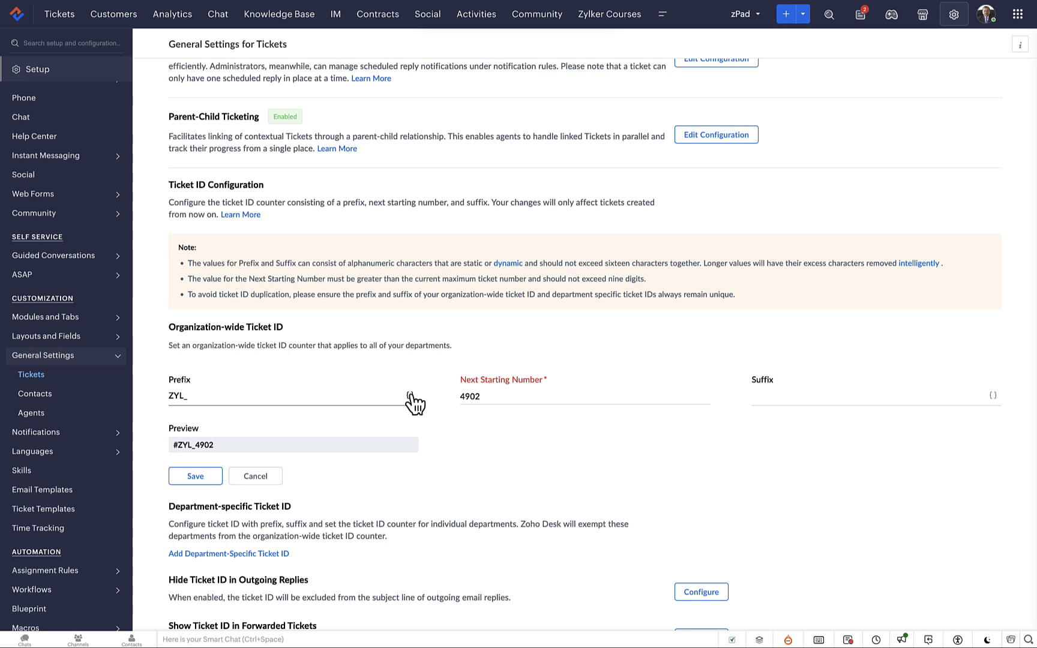
left_click(860, 396)
type("_{{DD}}")
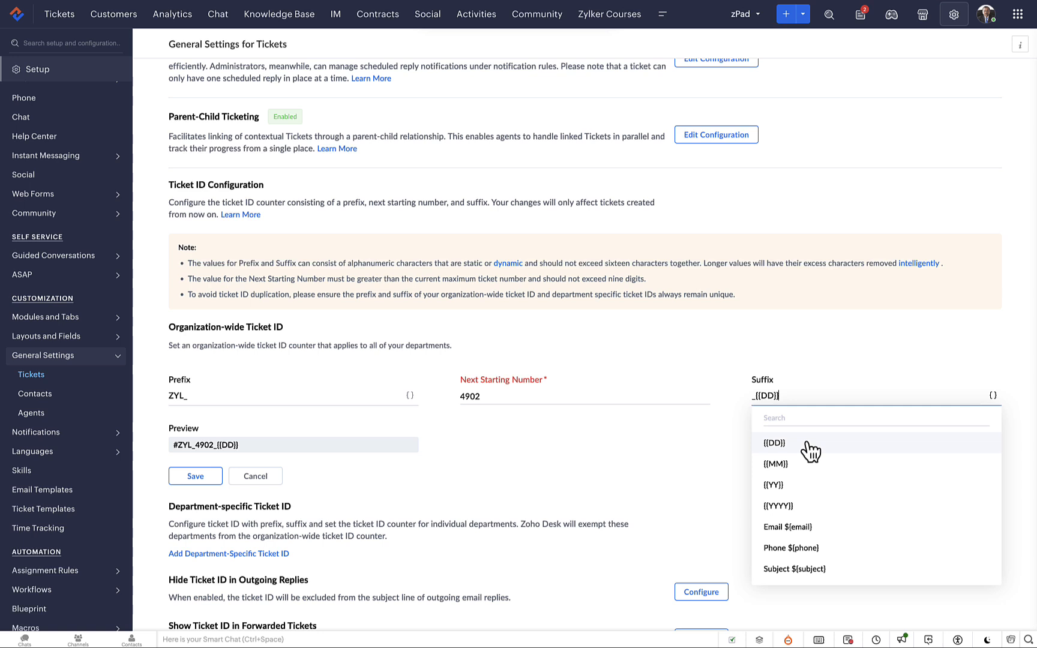
left_click(773, 442)
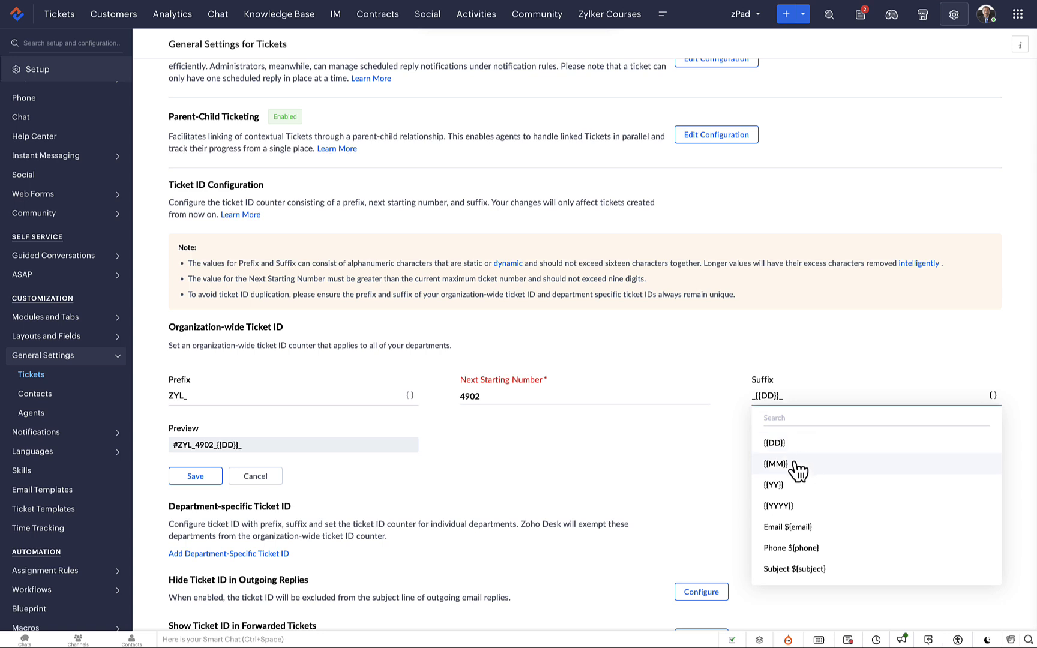
left_click(777, 462)
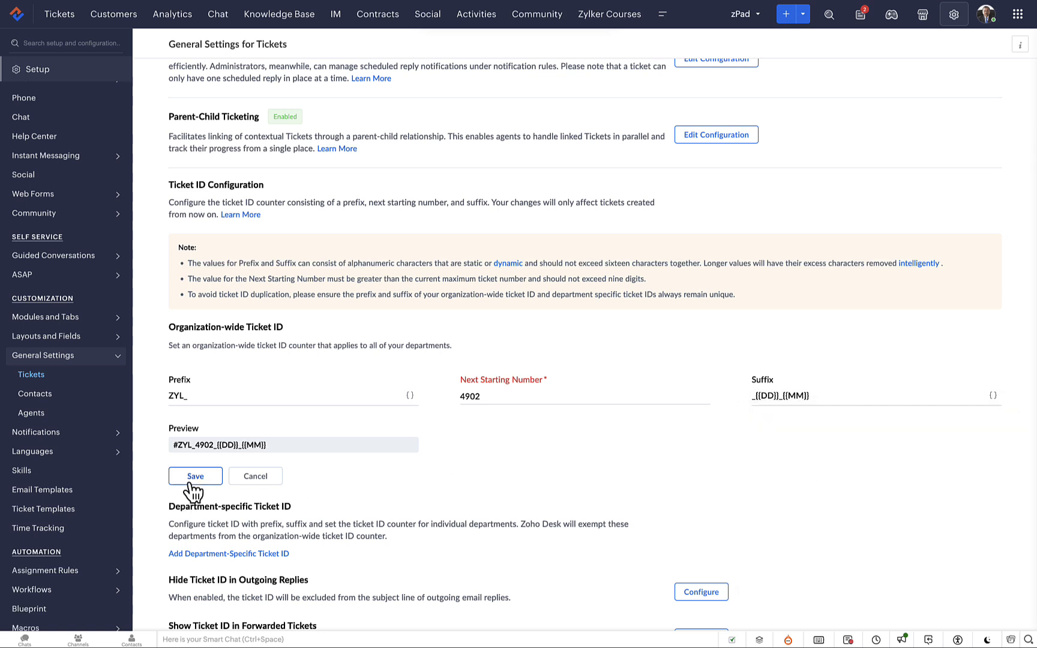
left_click(195, 476)
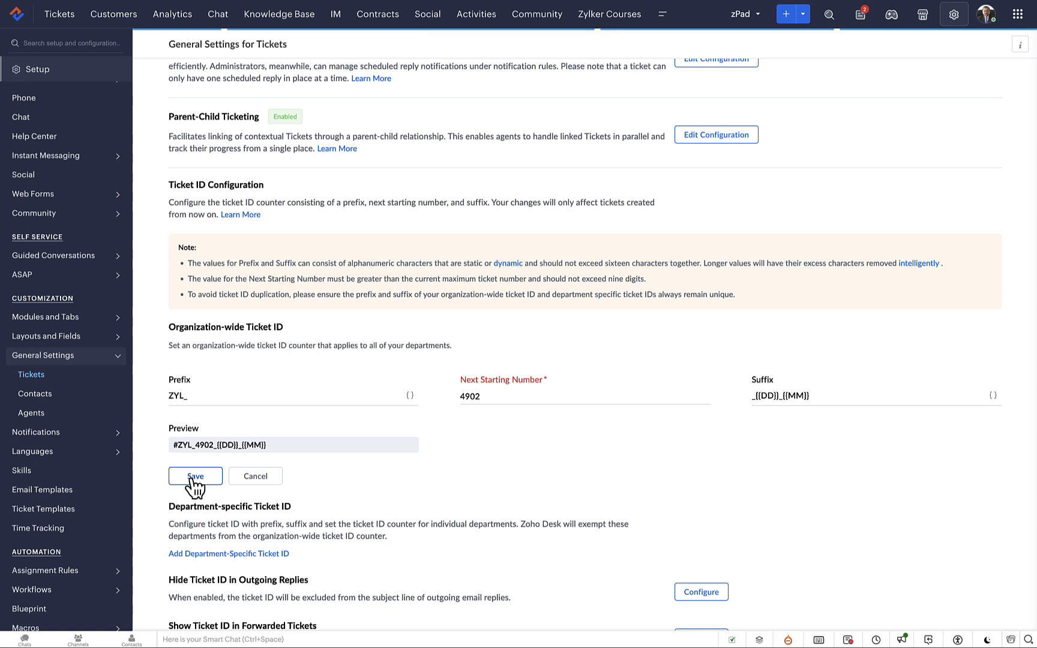
left_click(195, 476)
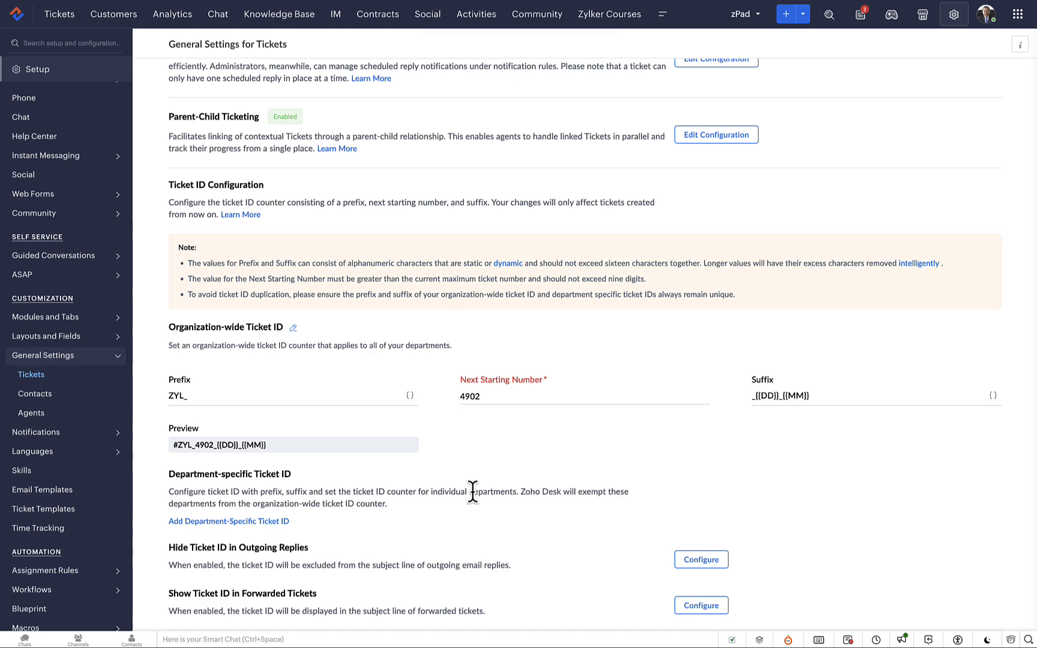
mouse_move(436, 510)
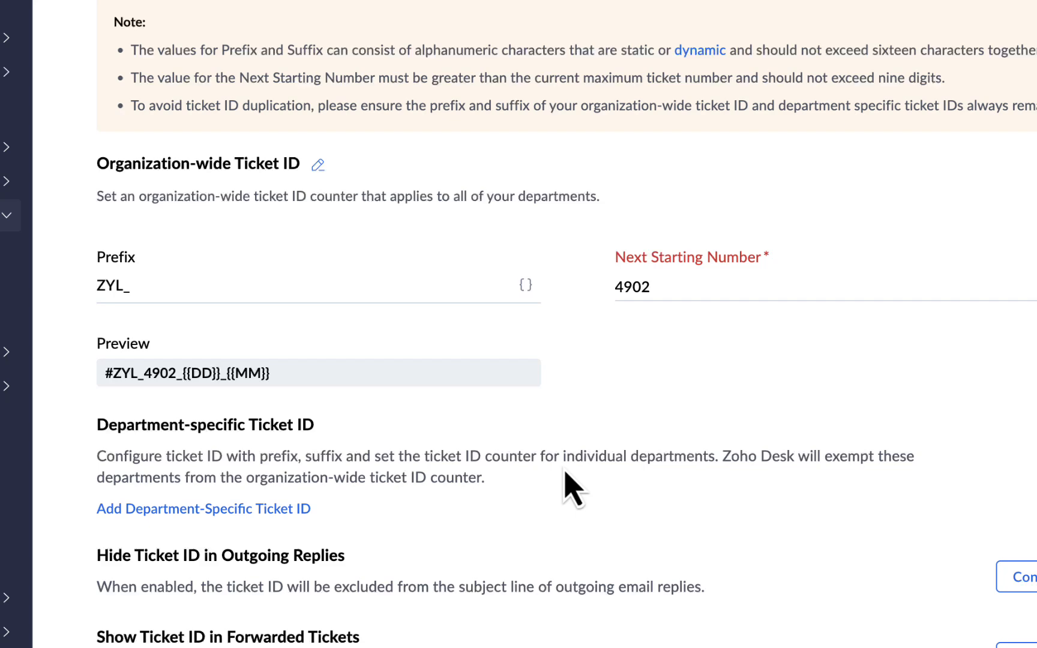
scroll("down", 3)
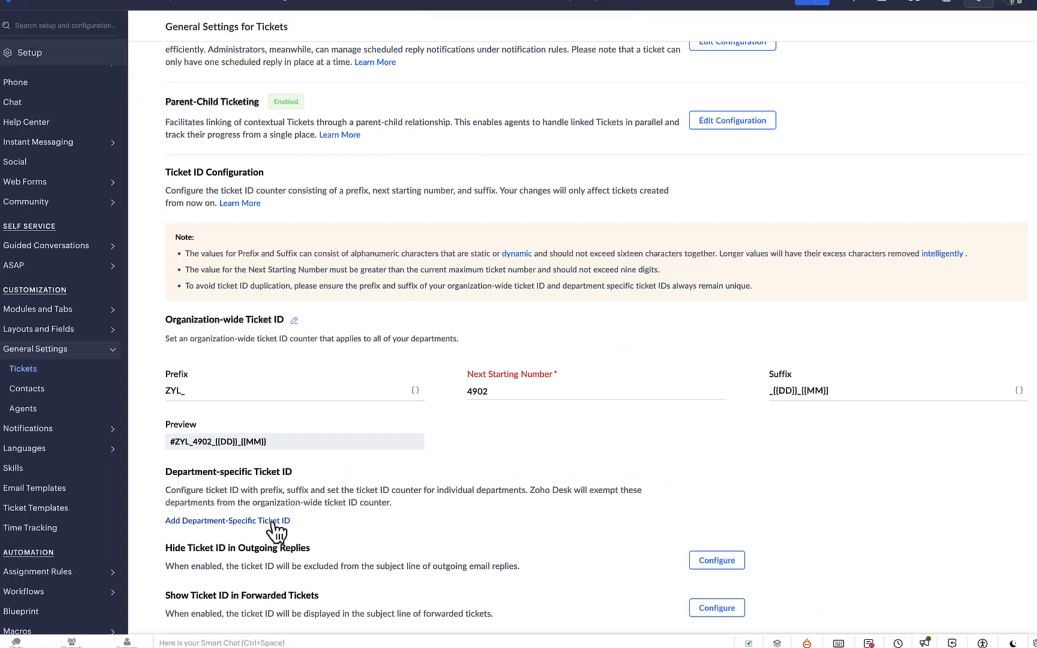
- Add a zPad department ticket ID: prefix ZPad_, starting number 101, suffix _${priority}
left_click(229, 521)
type("ZPa")
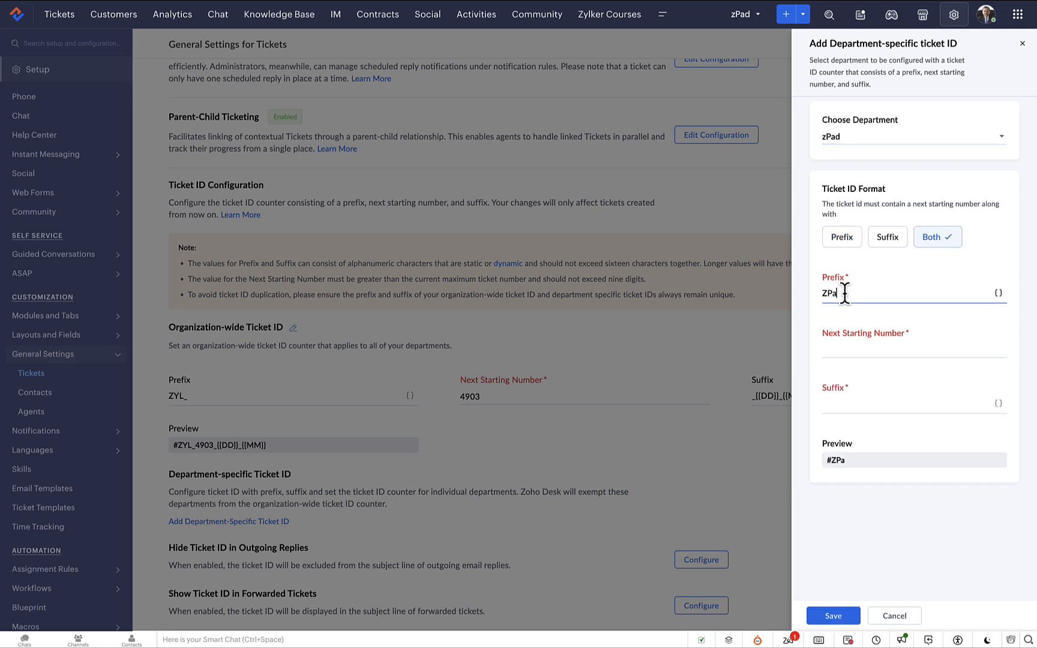
type("d")
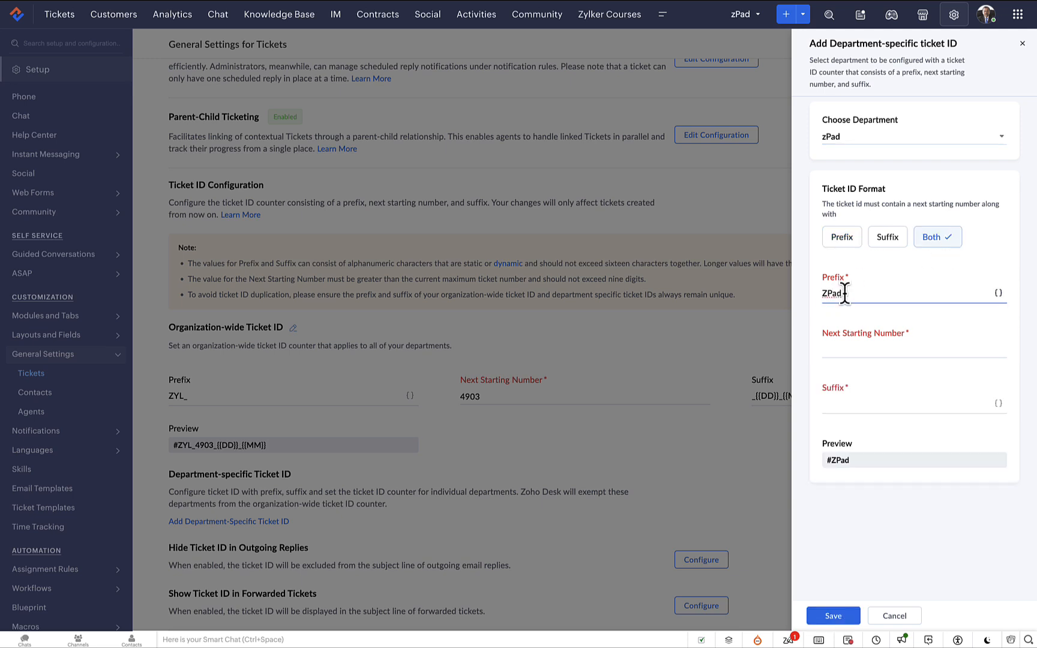
type("1")
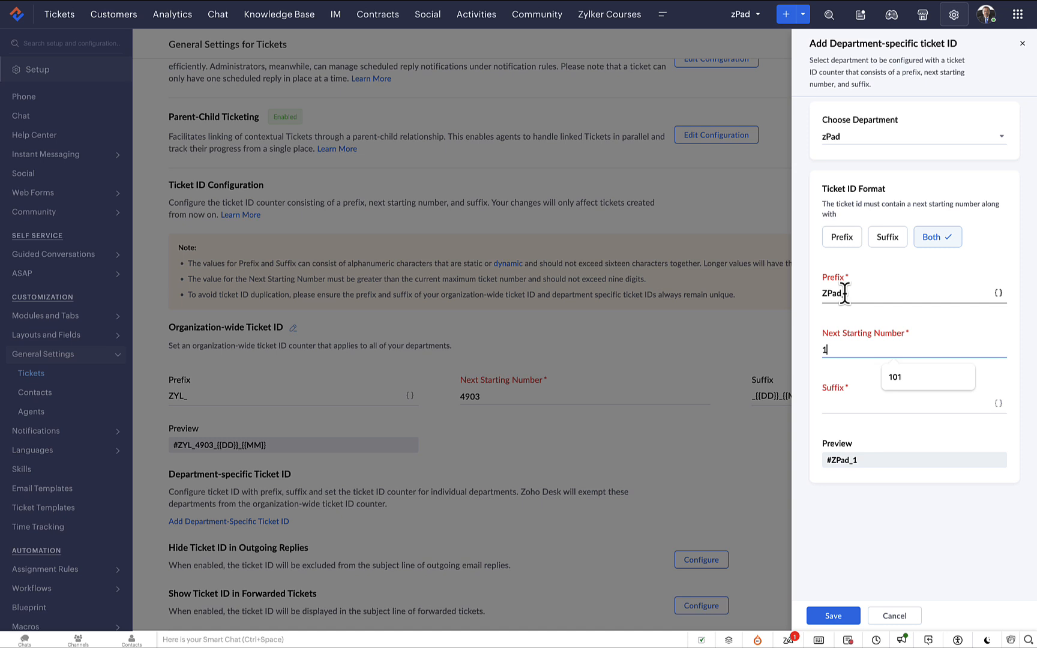
left_click(896, 377)
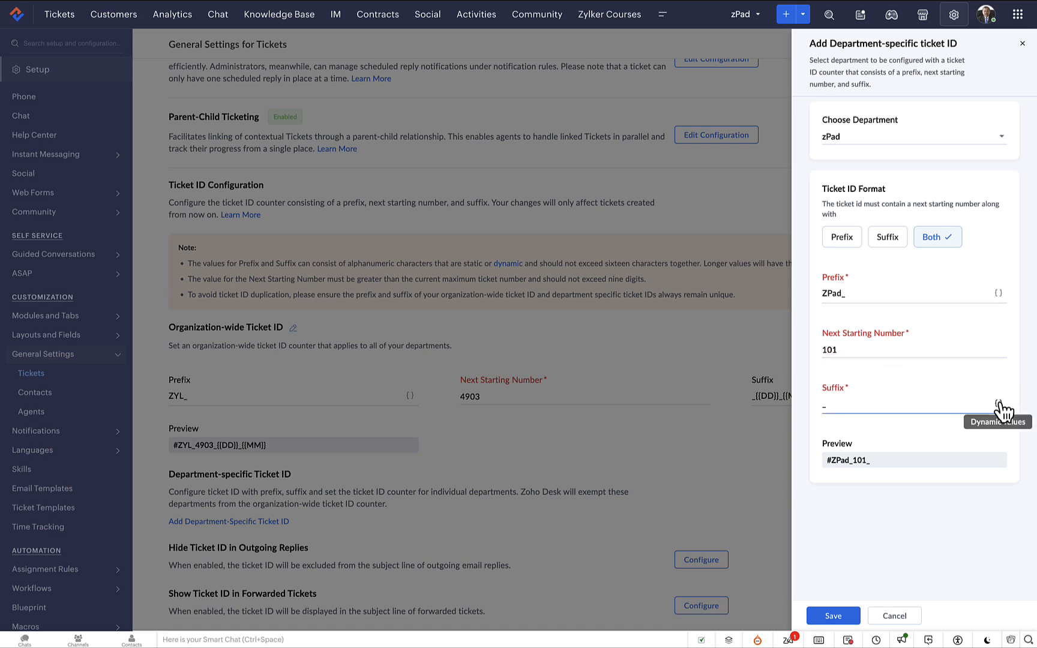
type("p")
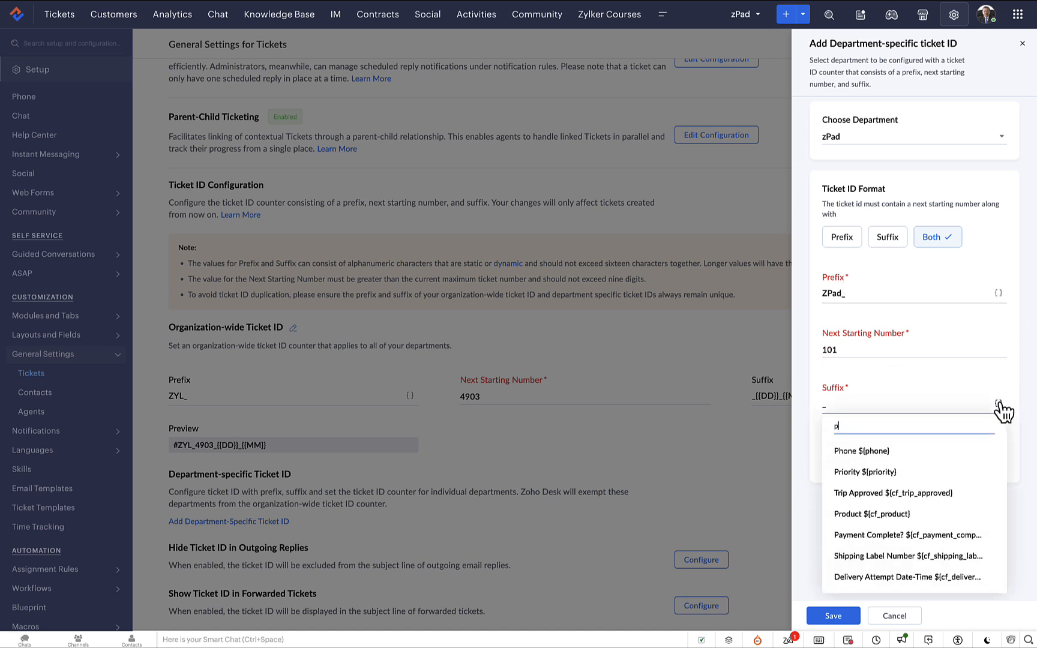
left_click(864, 471)
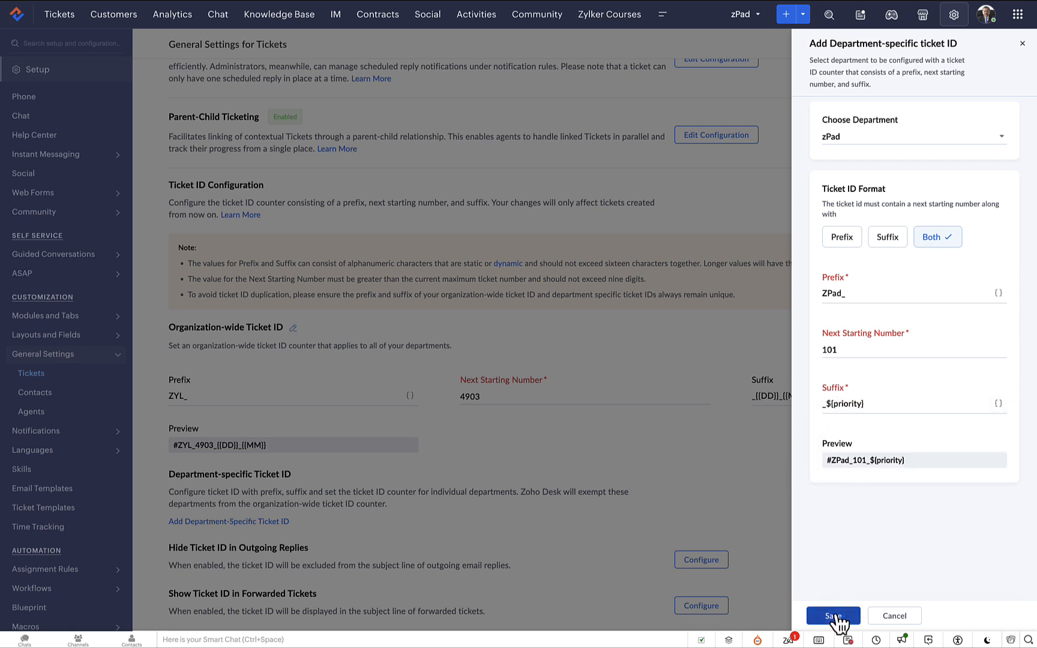
left_click(832, 616)
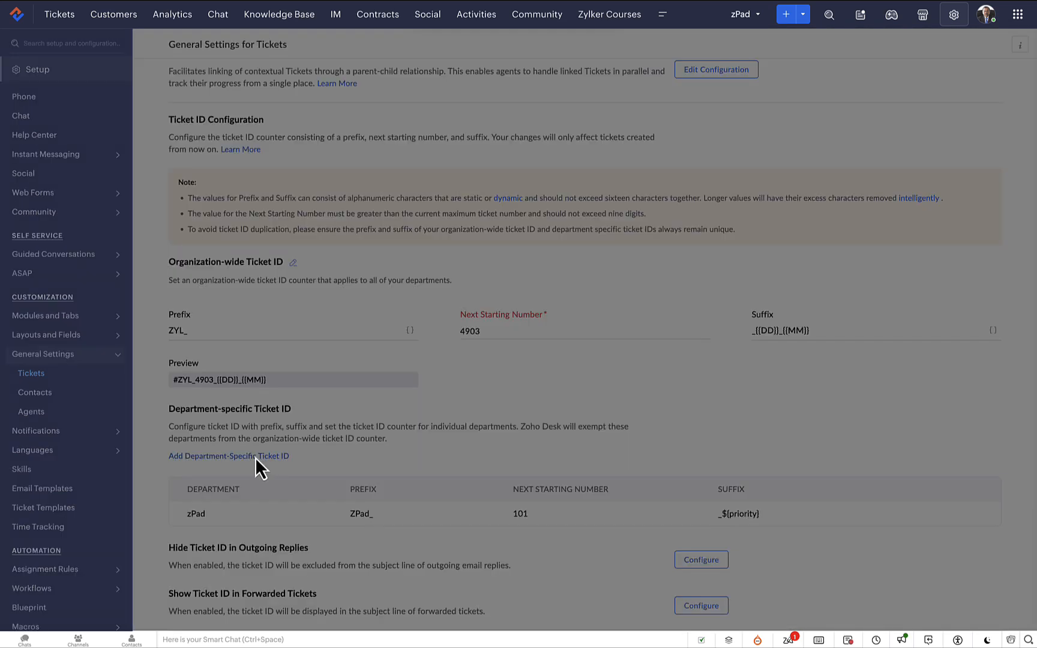
- Add a zPhone department ticket ID: prefix ZPhone_, starting number 101, suffix _${priority}
left_click(228, 456)
type("Z")
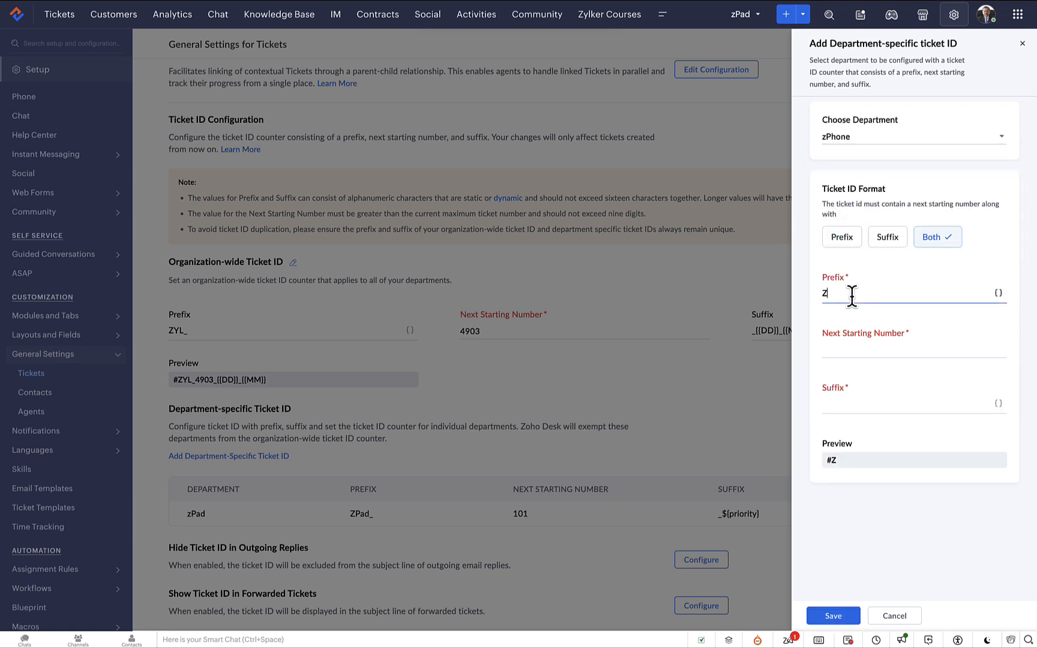
type("Phone")
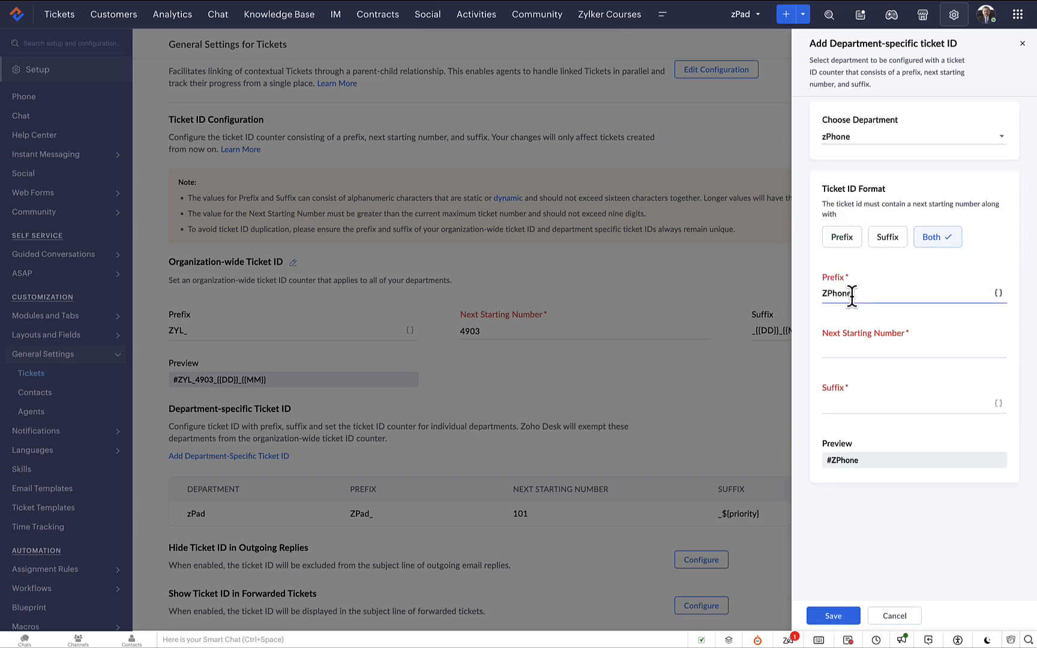
type("101")
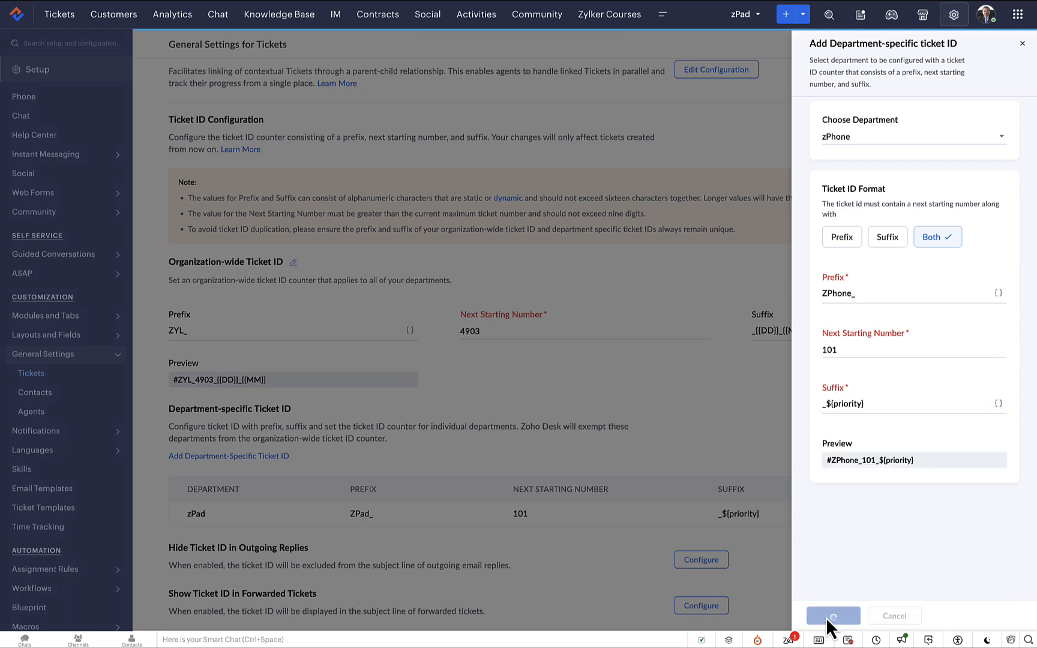
left_click(833, 616)
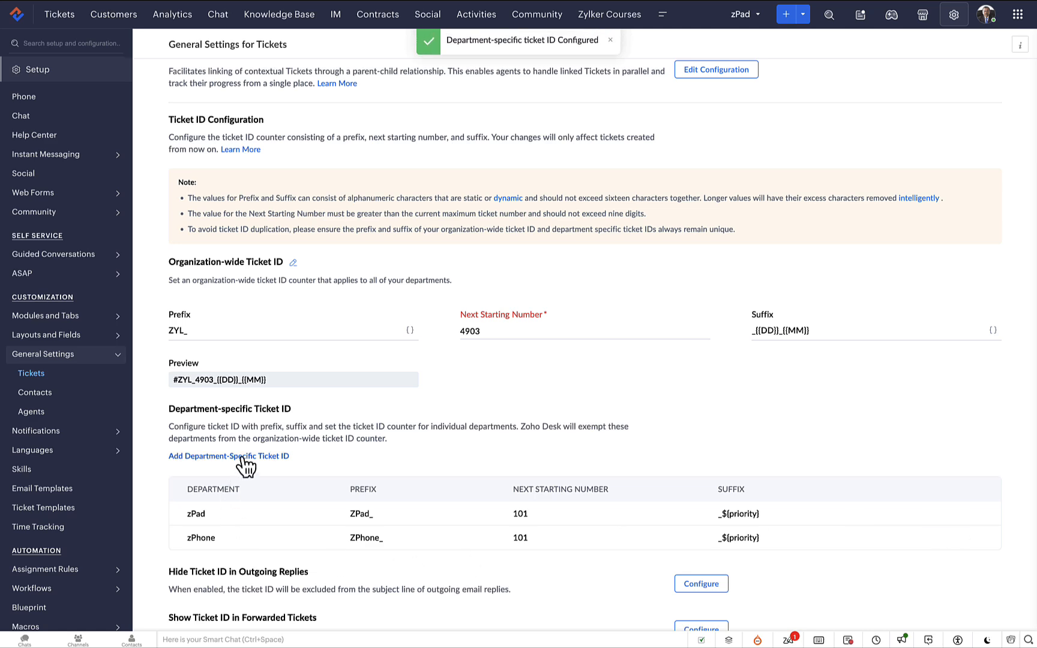
- Add a zWatch department ticket ID: prefix ZWatch_, starting number 101, suffix _${priority}
left_click(229, 455)
type("ZWa")
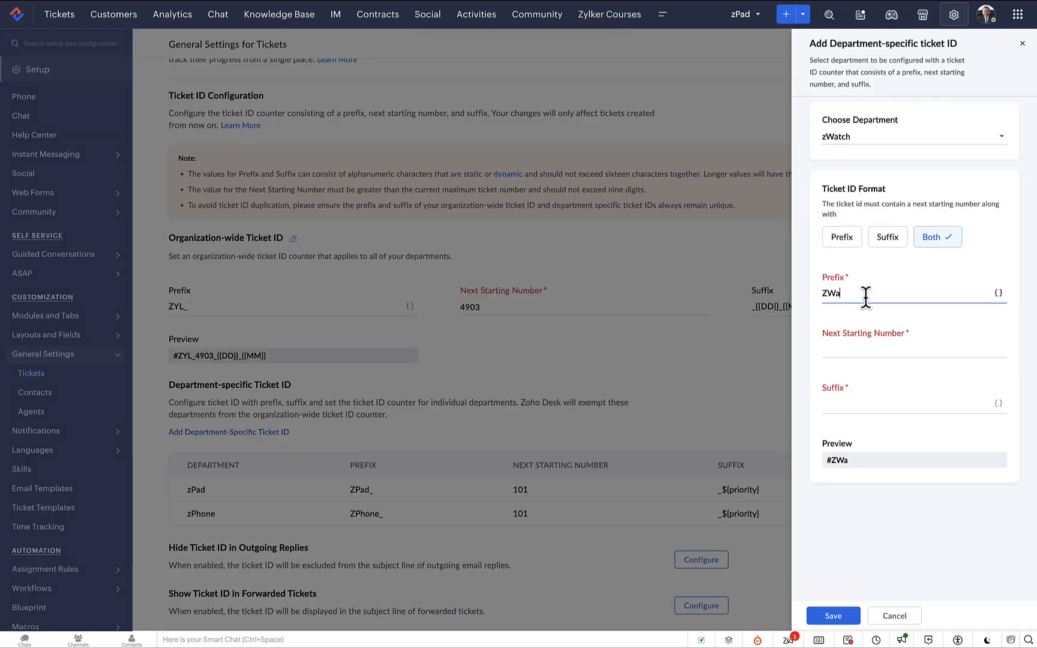
type("101")
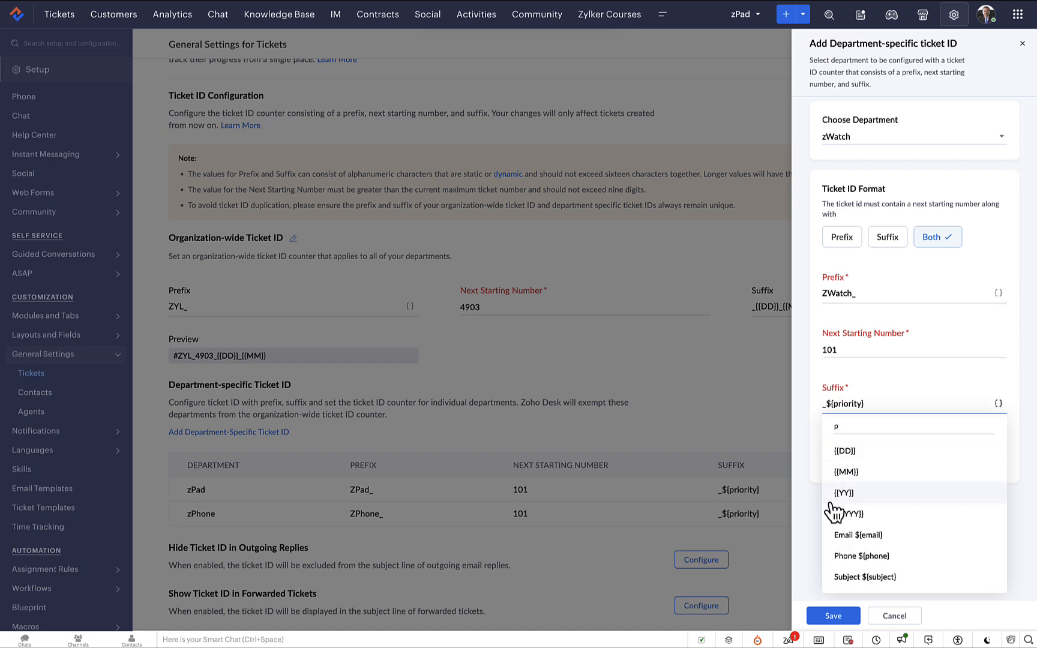
left_click(832, 616)
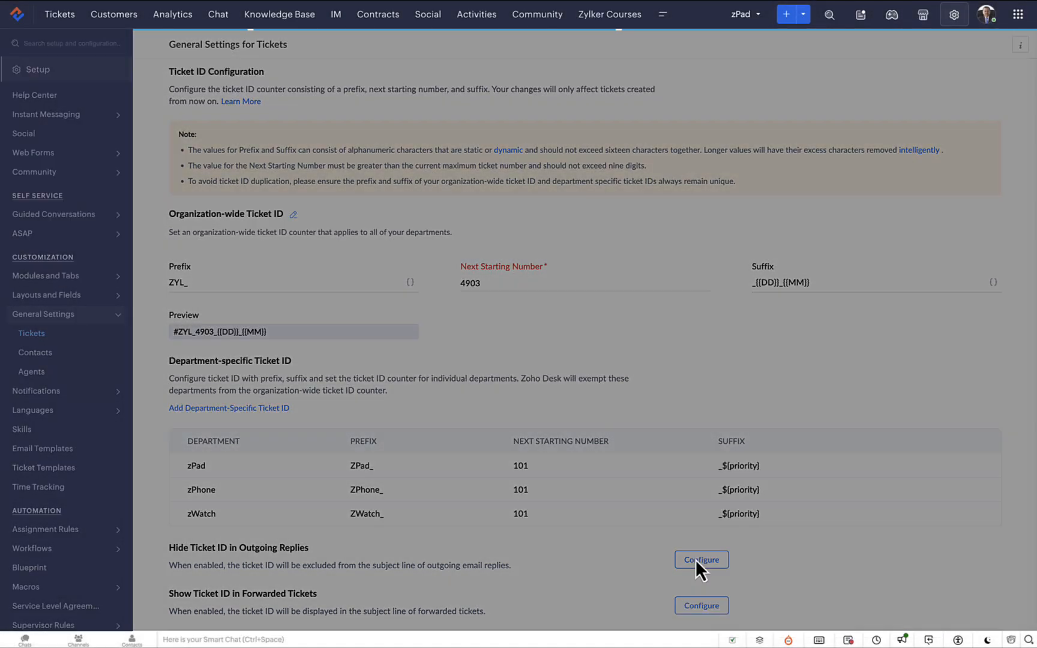
- Enable Hide Ticket ID in Outgoing Replies for the zPad and zPhone departments
left_click(701, 560)
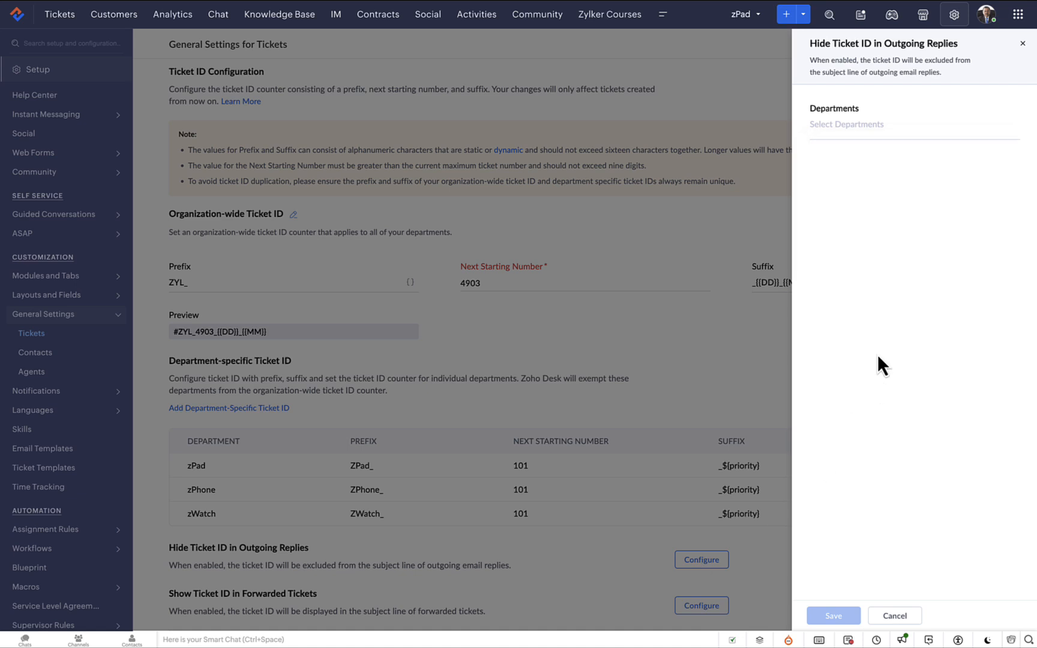
left_click(847, 124)
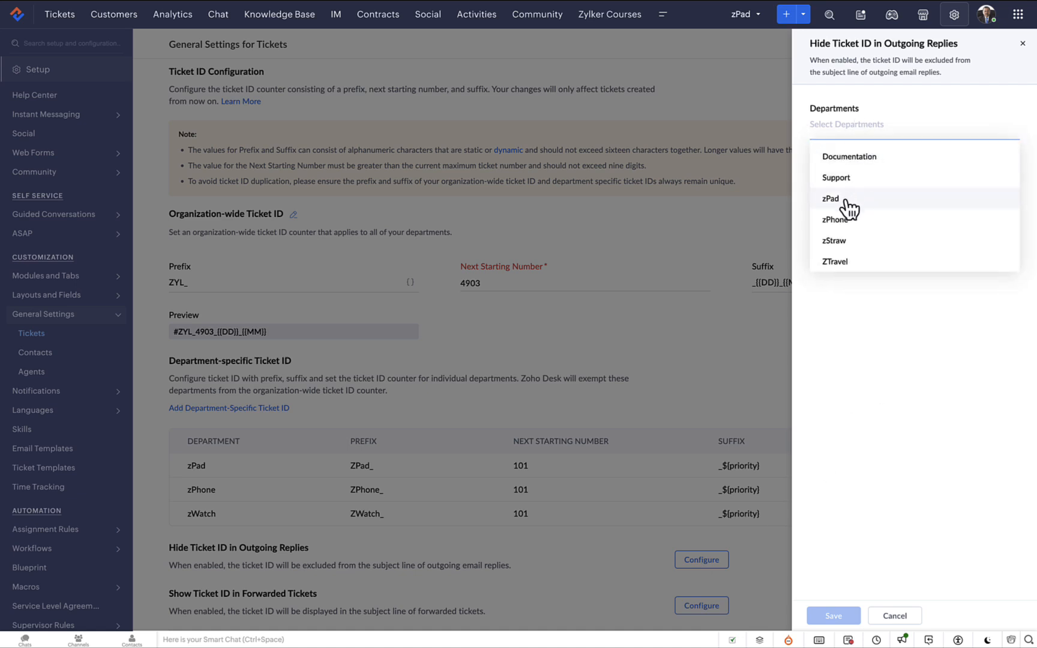
left_click(835, 219)
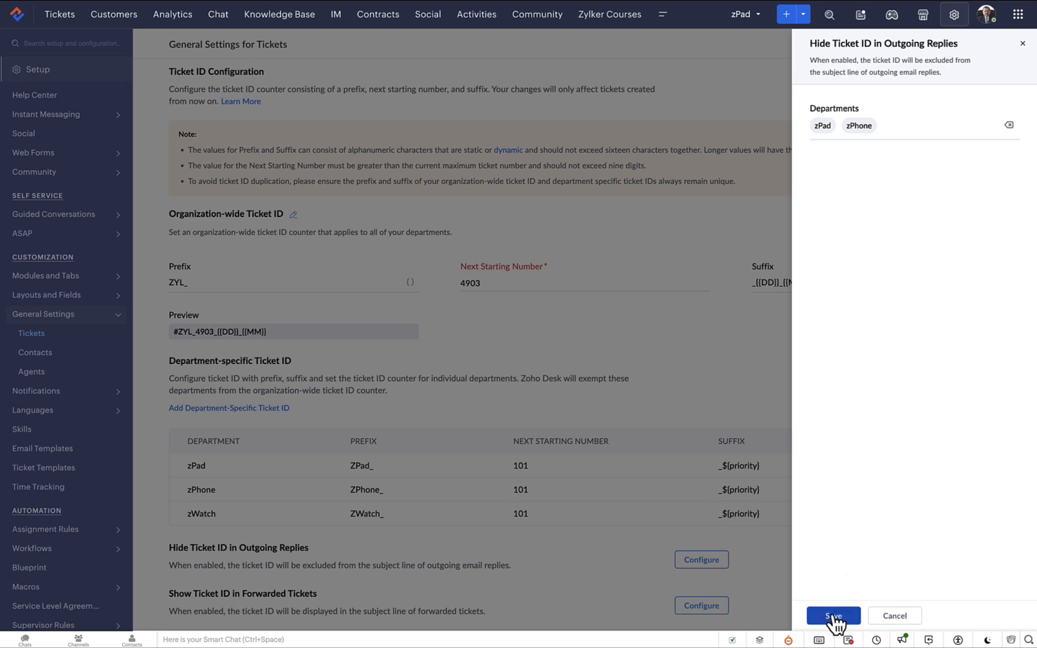
left_click(832, 615)
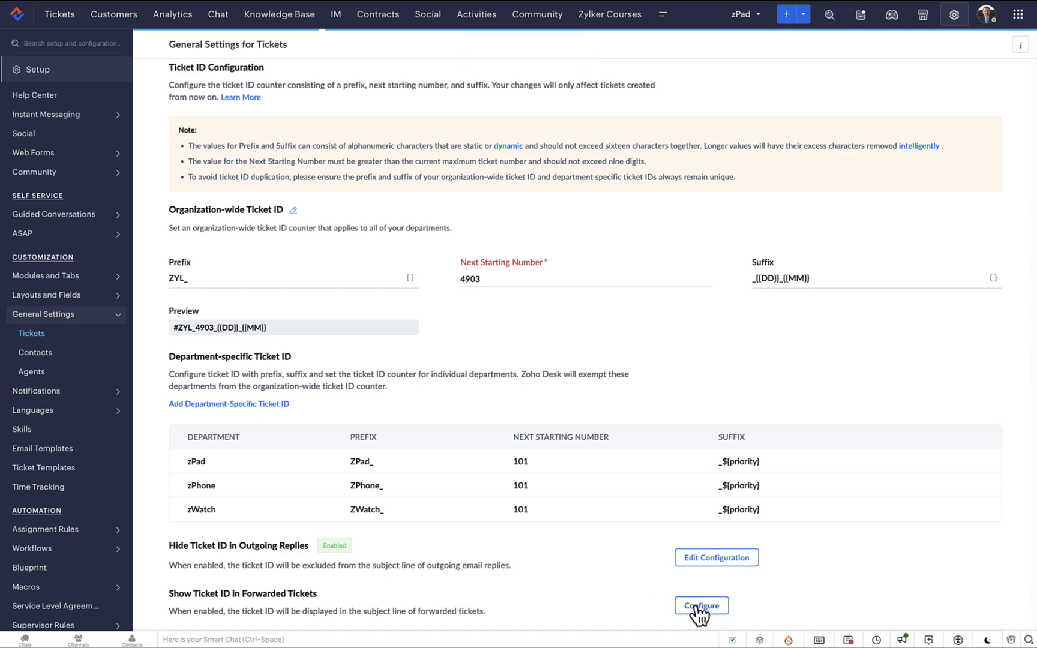
- Enable Show Ticket ID in Forwarded Tickets for zPad, zStraw and zWatch
left_click(701, 605)
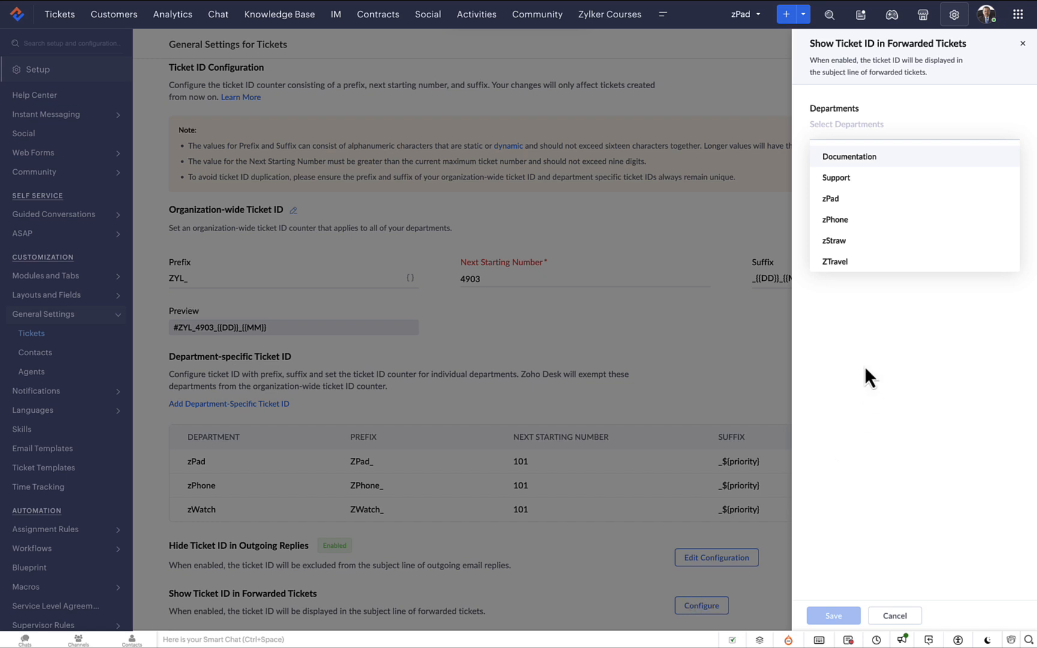
left_click(830, 198)
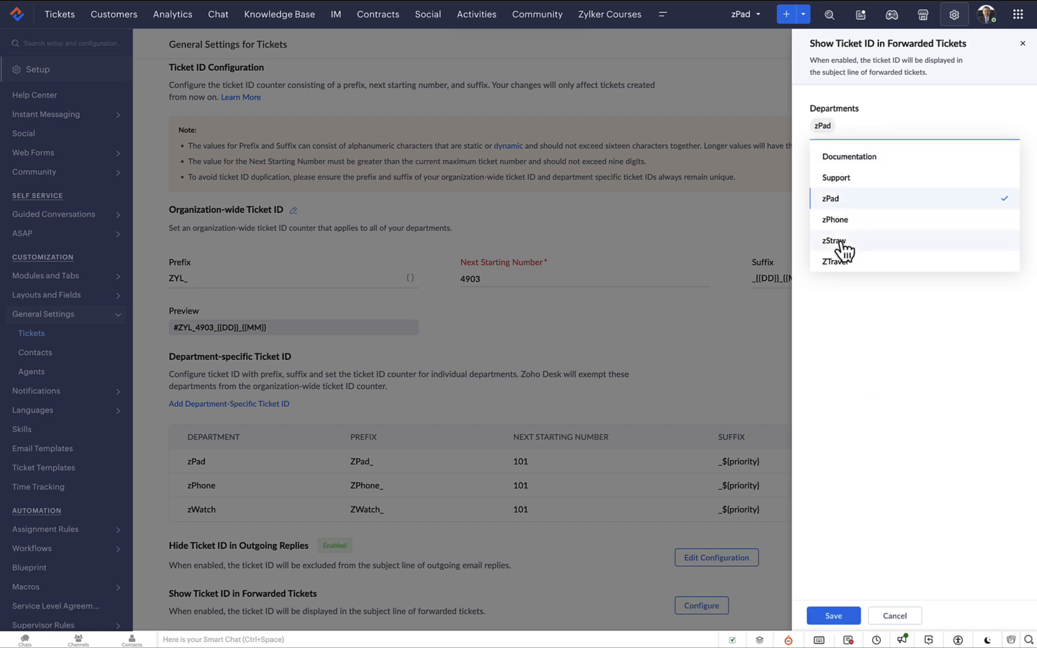
left_click(836, 240)
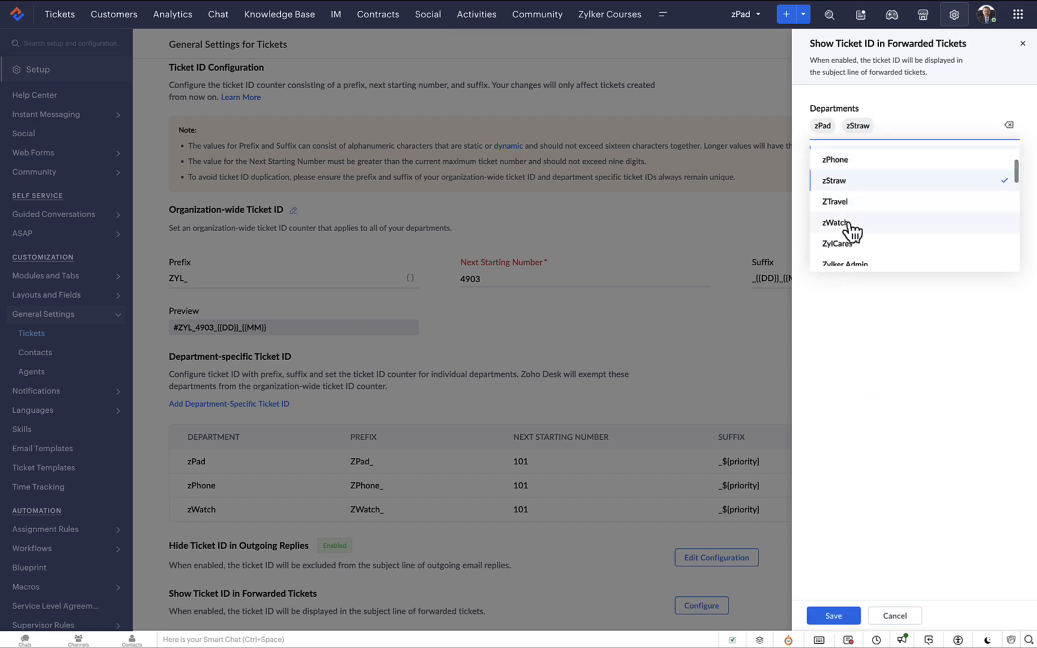
left_click(836, 222)
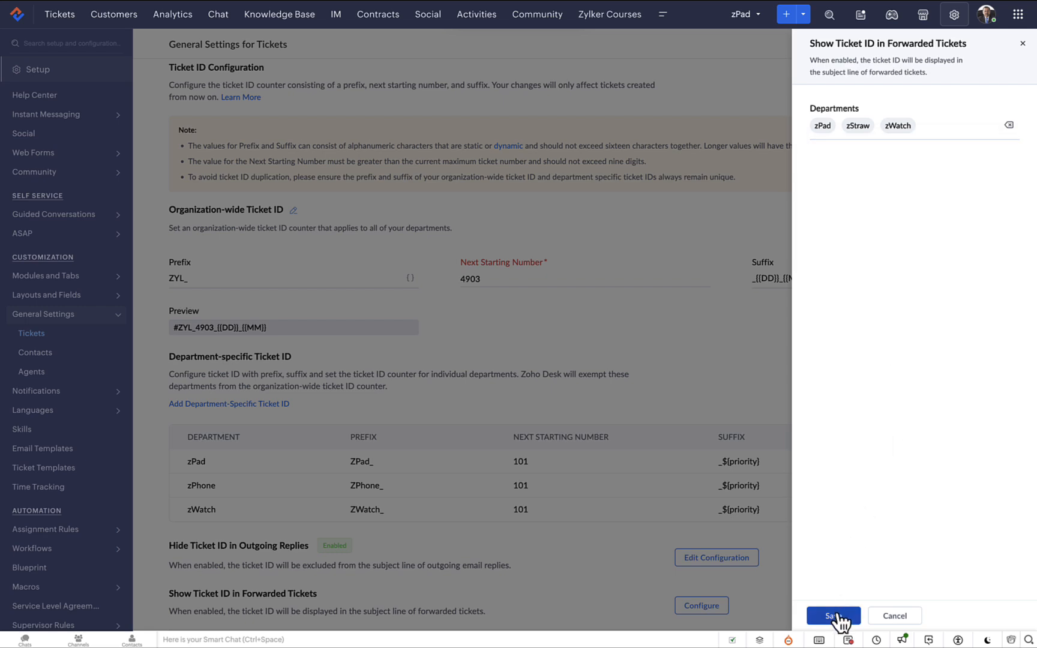
left_click(832, 616)
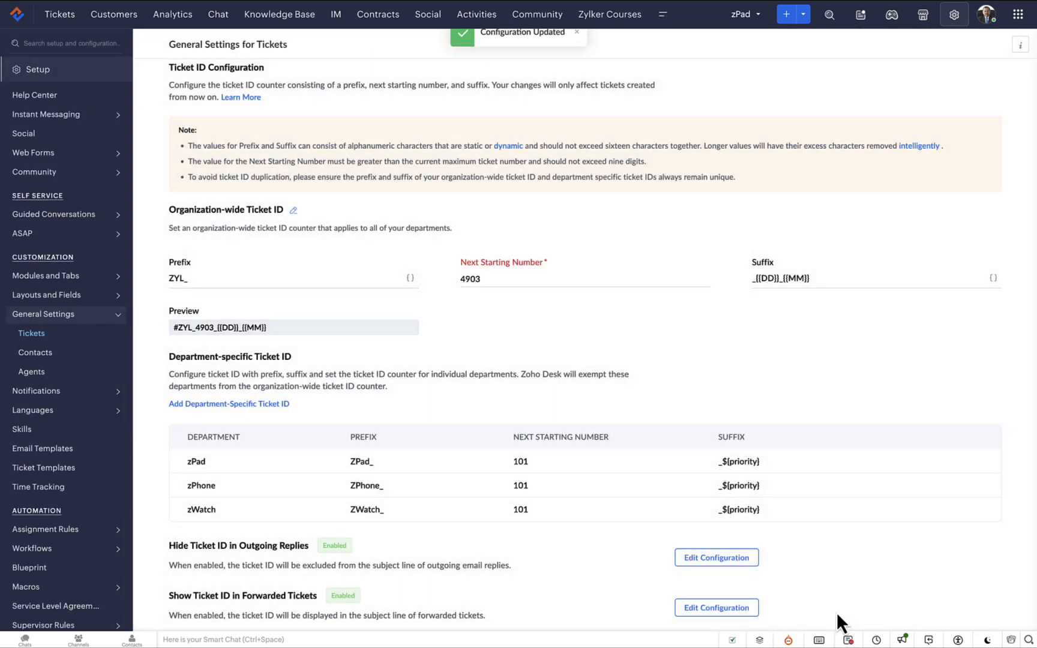